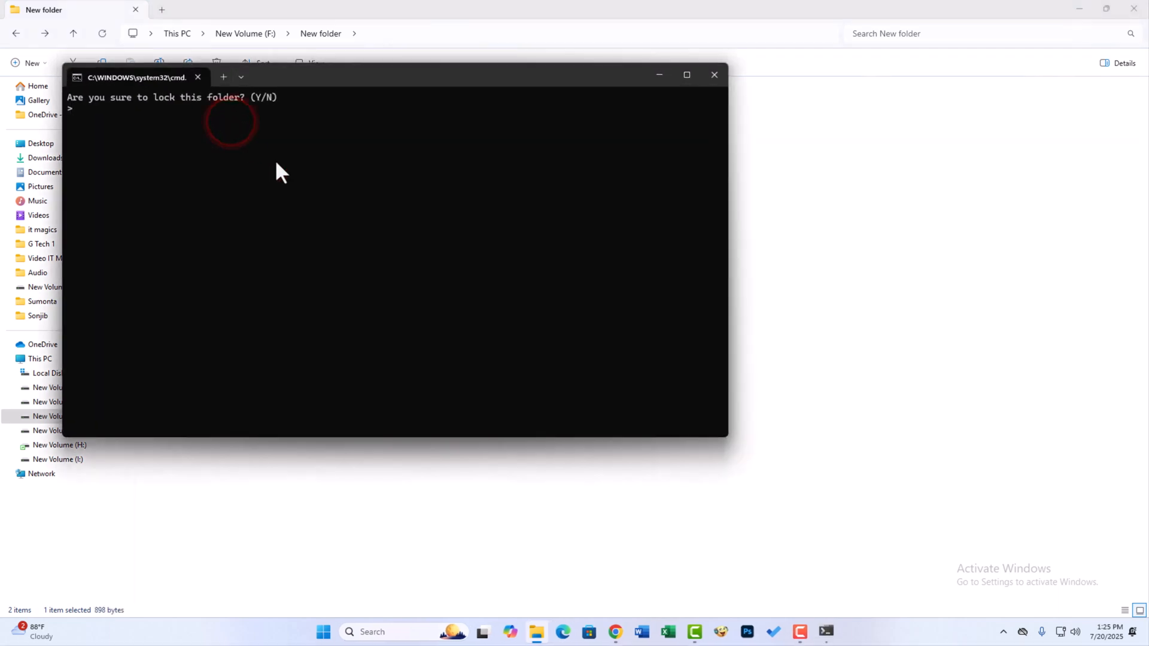
pyautogui.write('y')
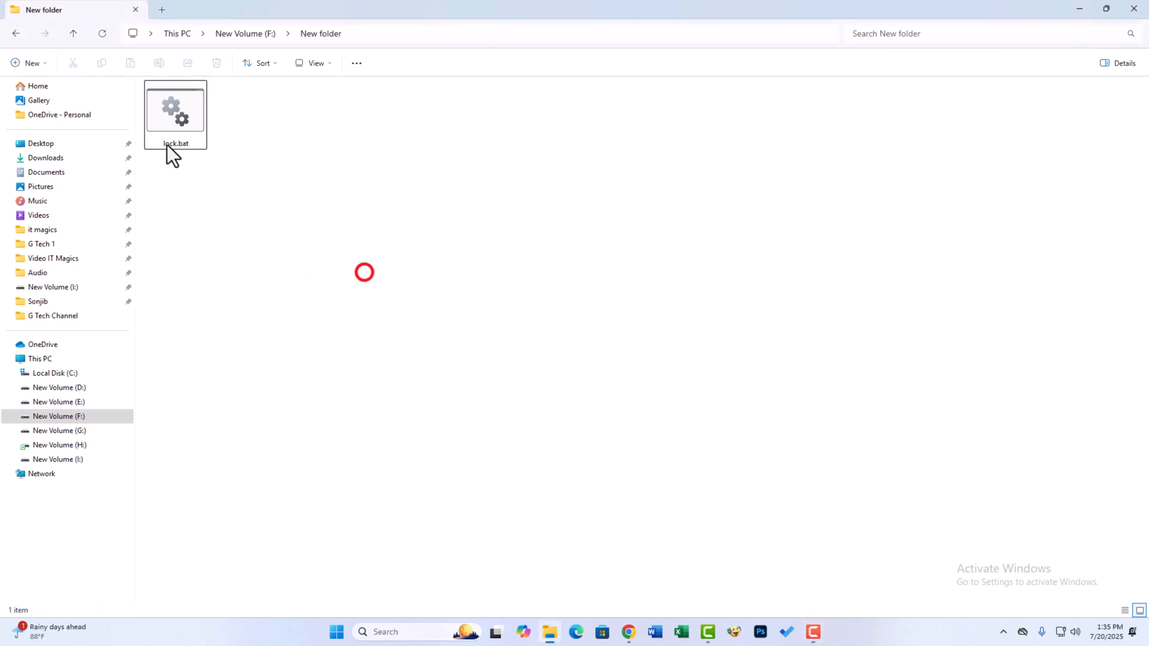
pyautogui.doubleClick(175, 110)
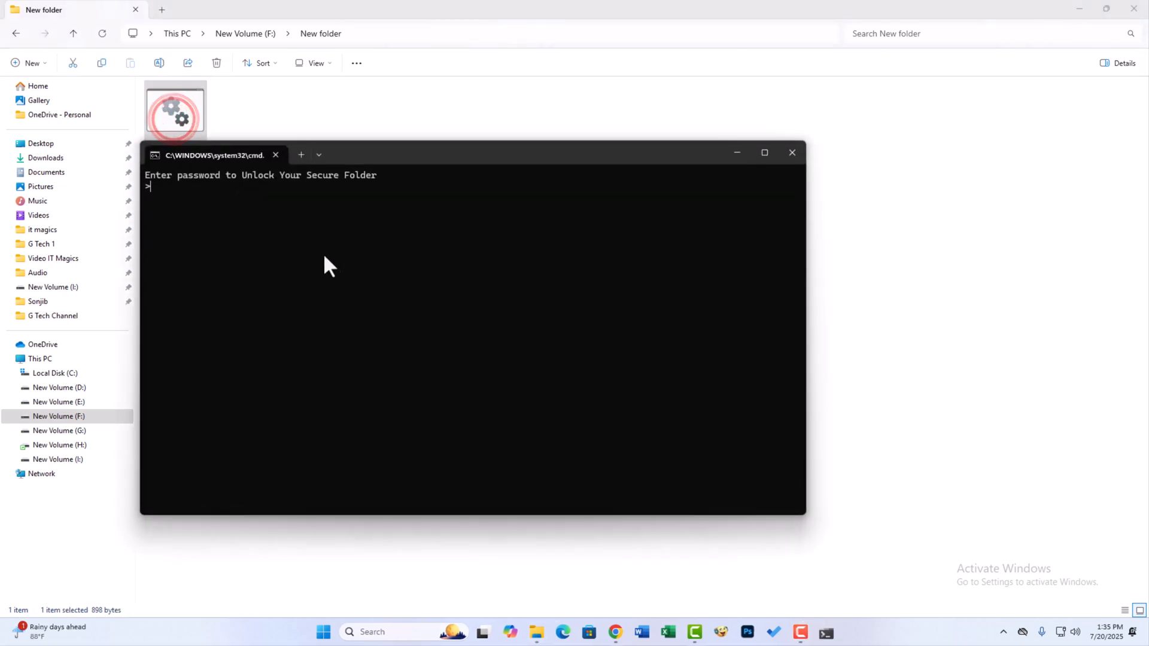
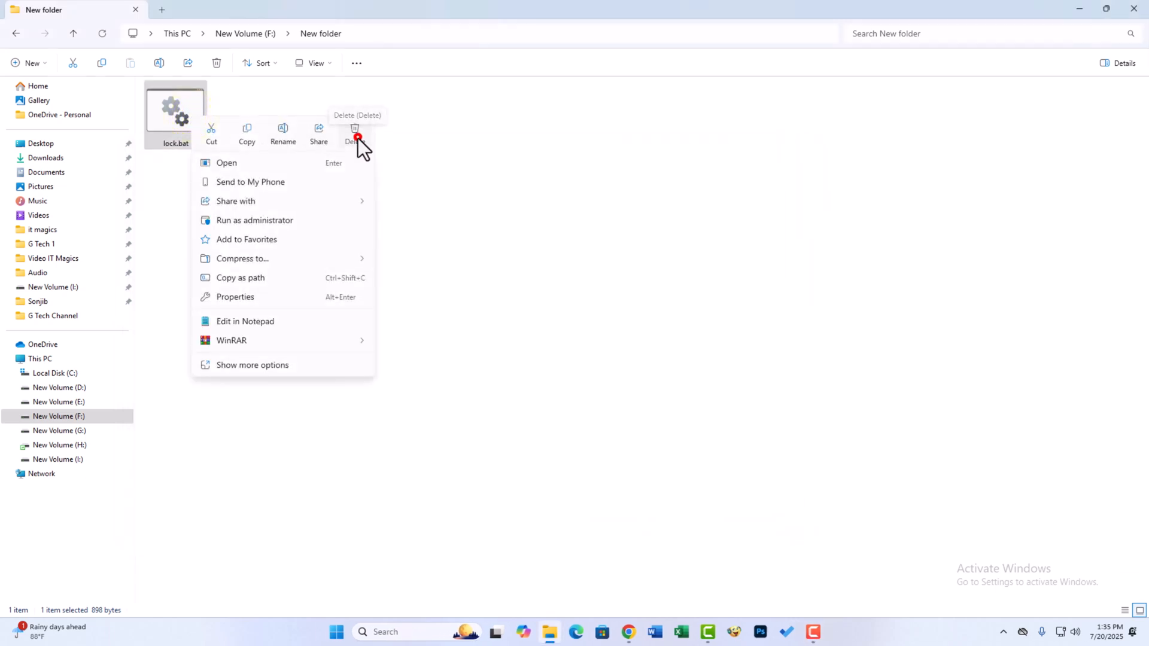
# Step: Delete the old lock.bat and create a new empty text document in the folder
pyautogui.click(355, 133)
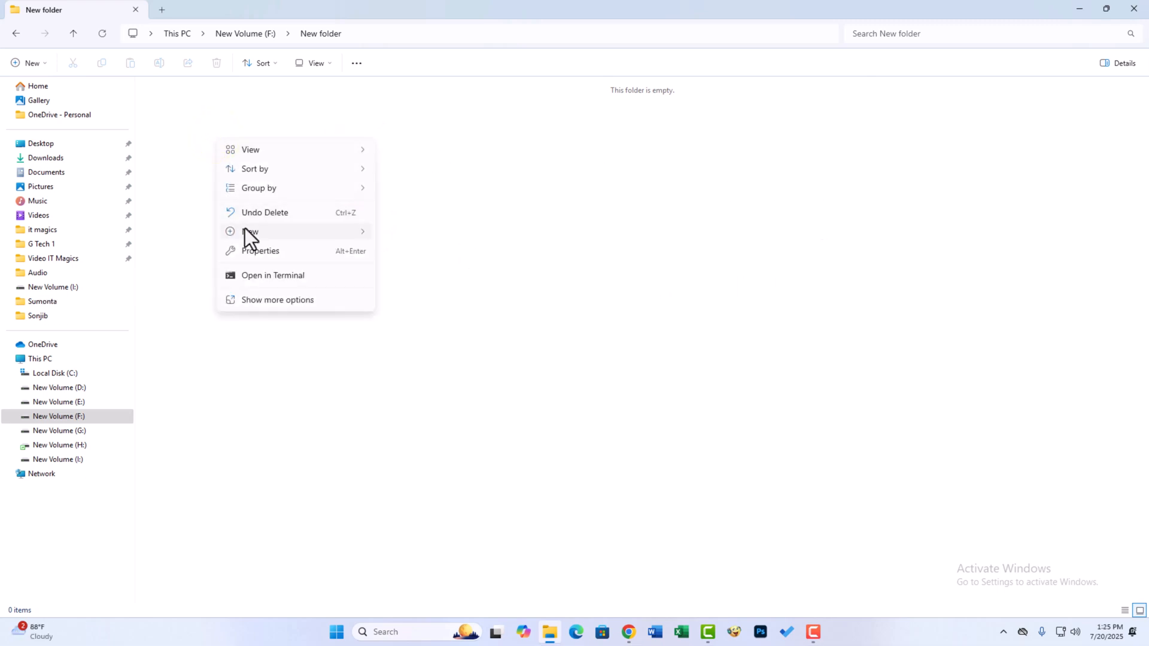
pyautogui.moveTo(250, 230)
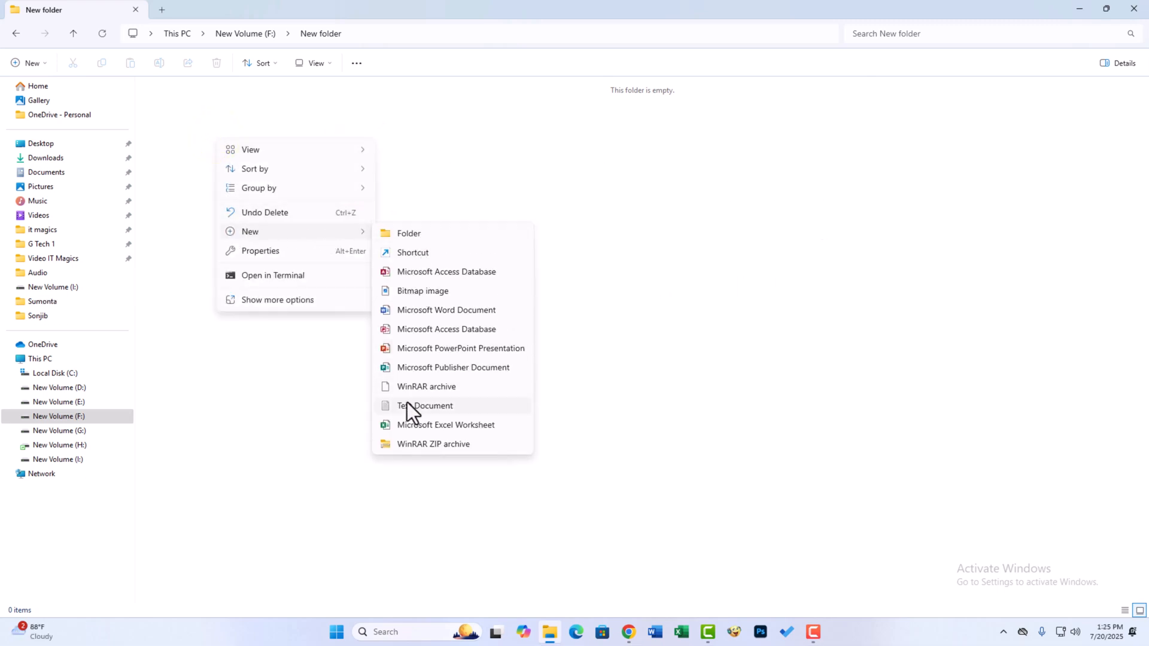
pyautogui.click(425, 405)
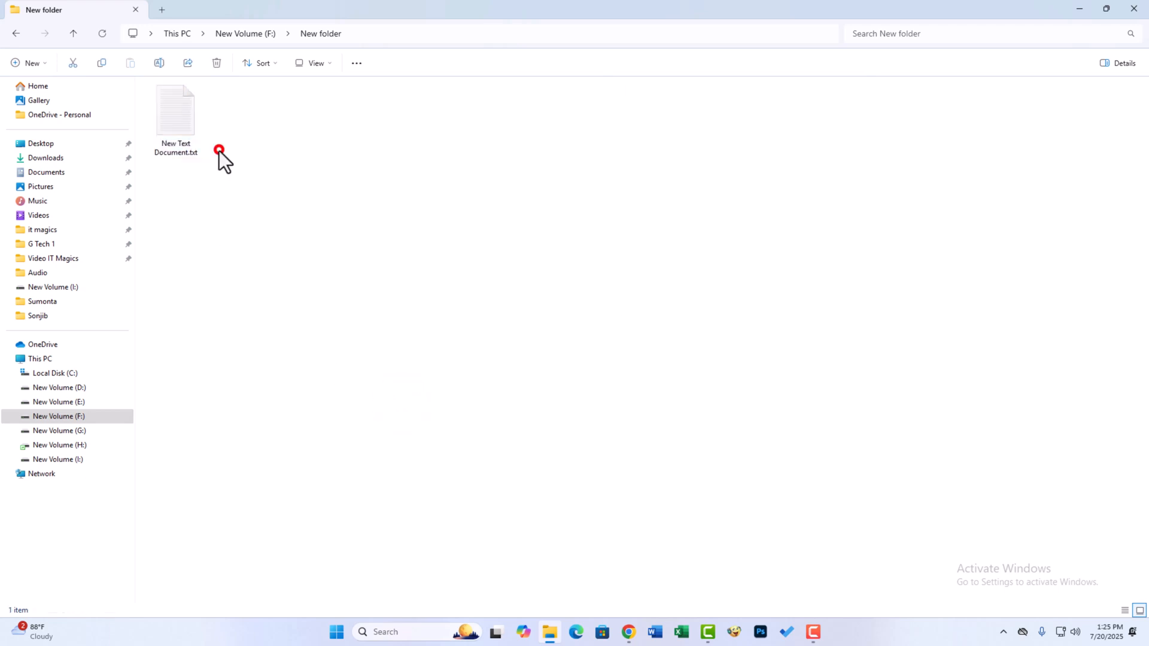
pyautogui.doubleClick(176, 114)
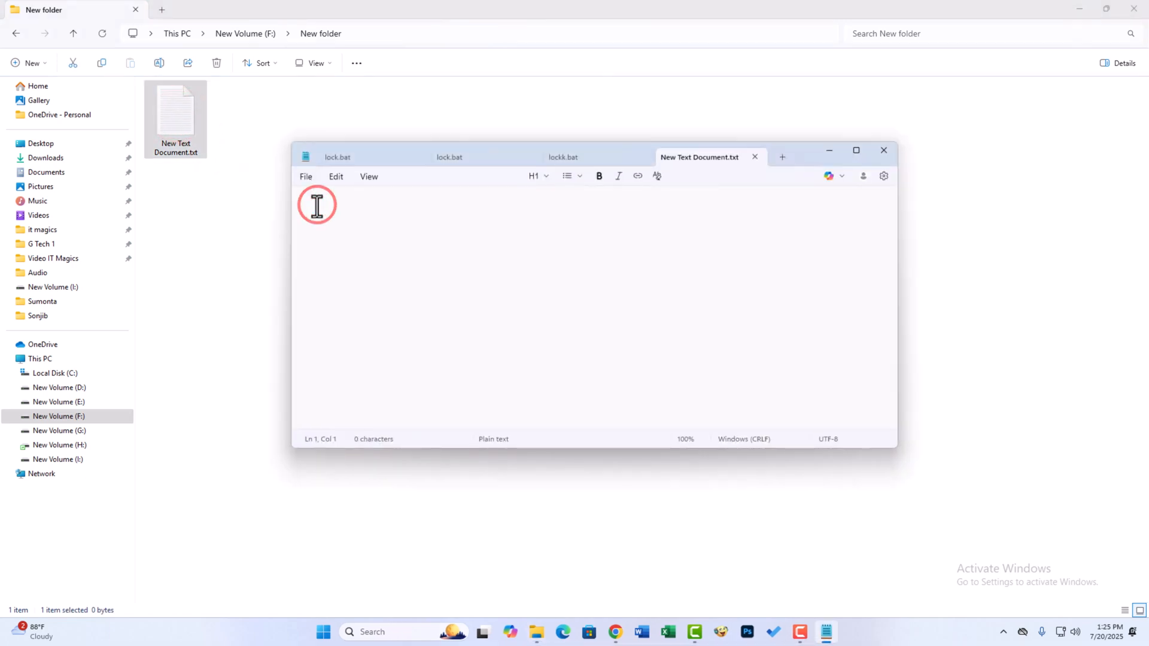
pyautogui.write('goto CONFIRM')
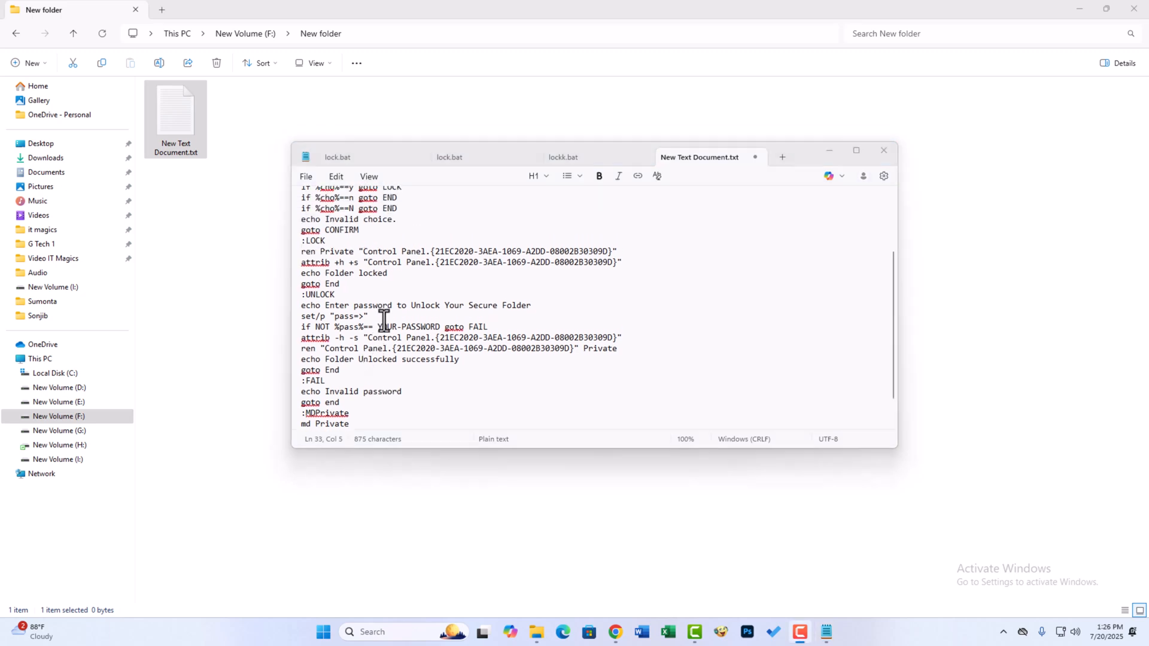
pyautogui.click(432, 327)
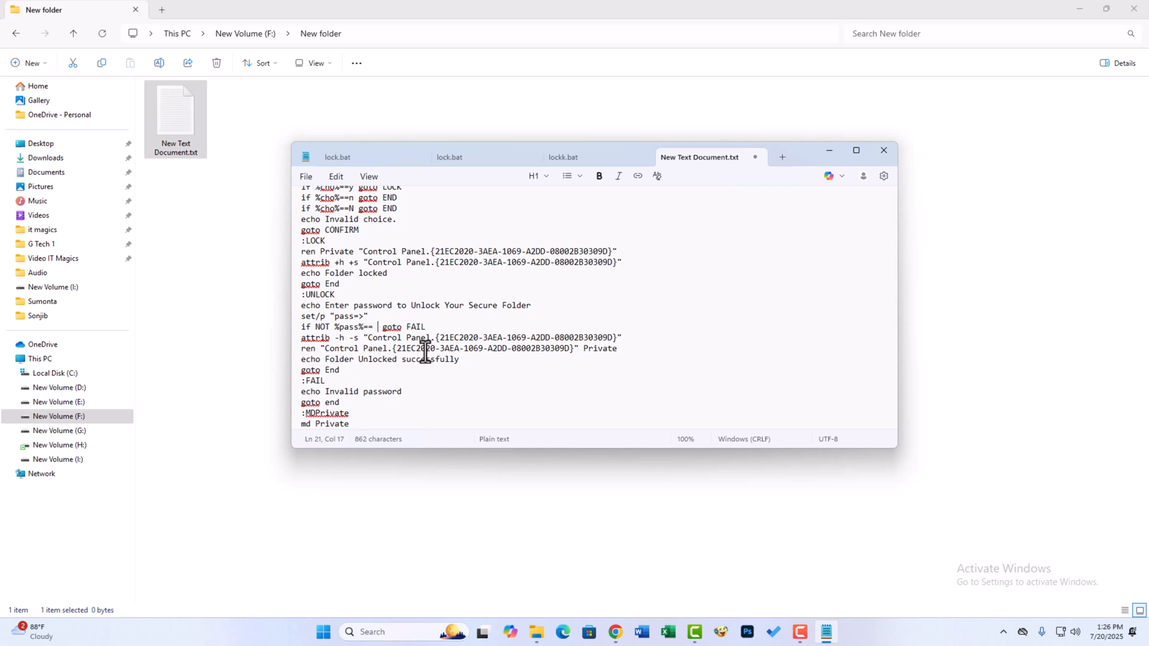
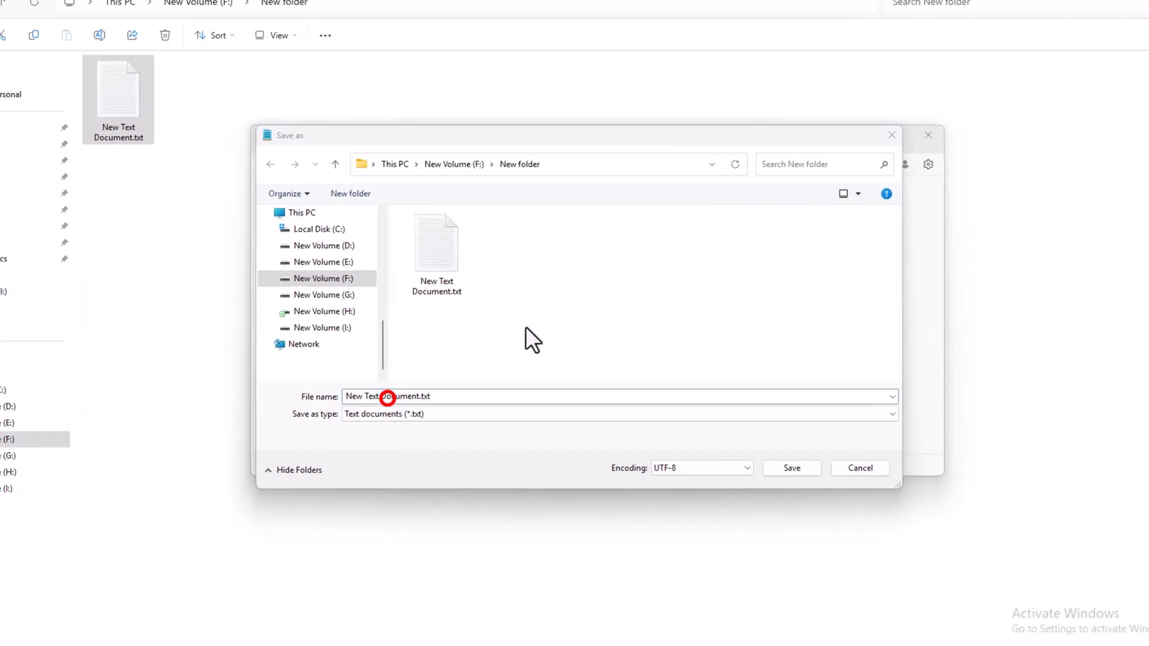
# Step: Save the script into New folder under the name lock.bat
pyautogui.click(386, 396)
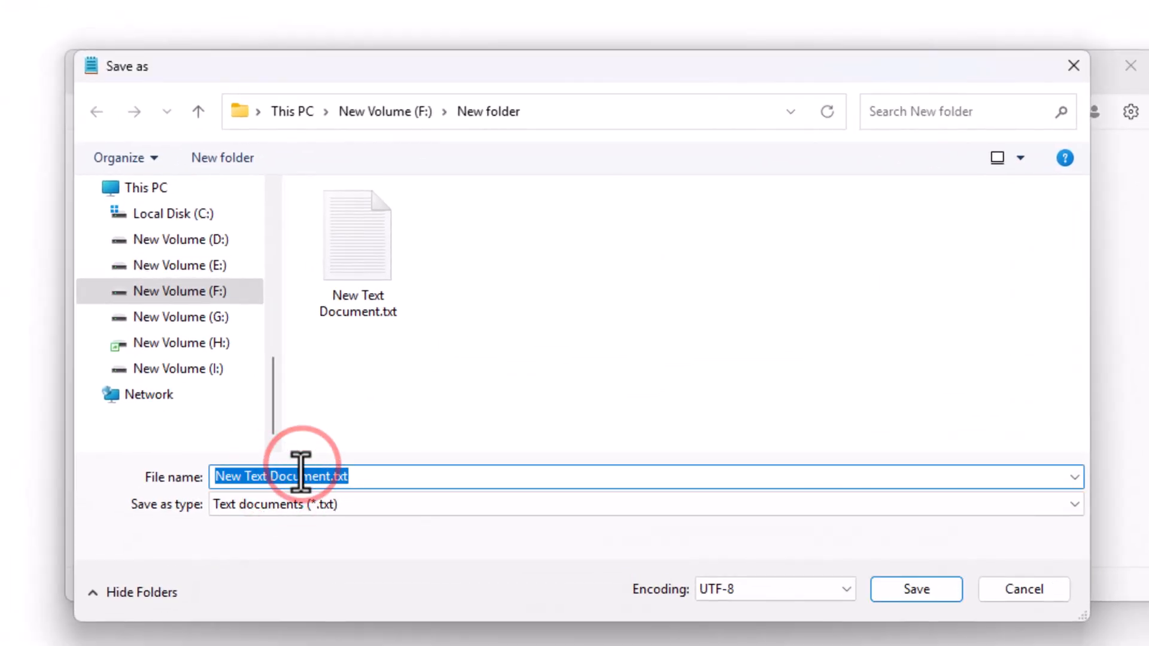
pyautogui.write('lock.')
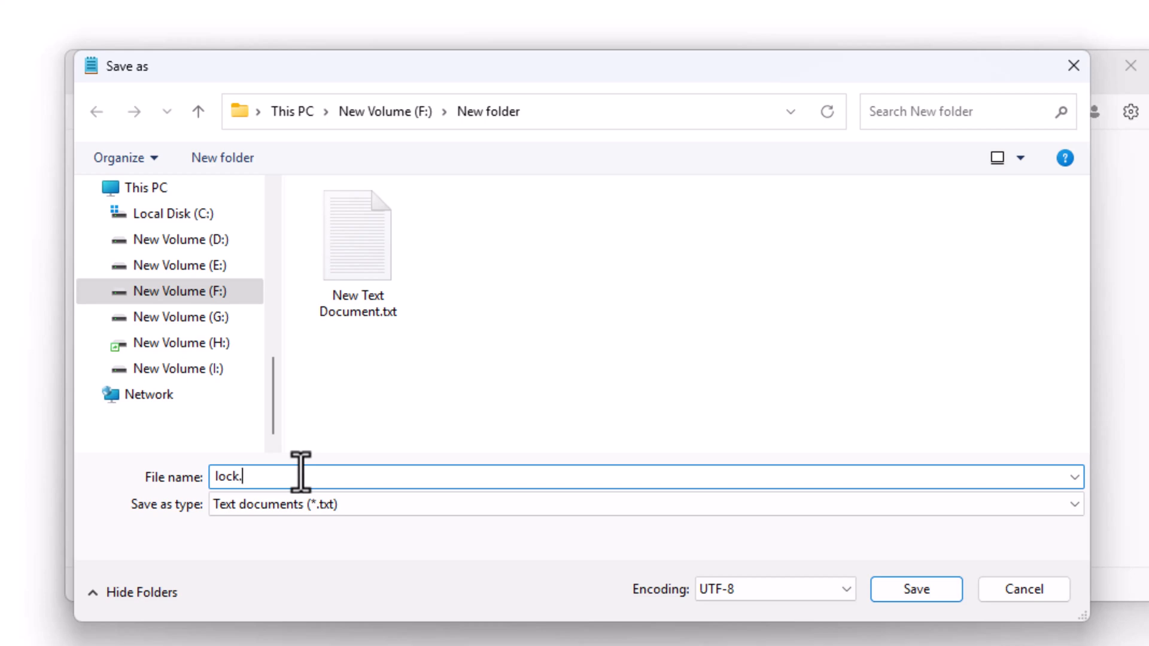
pyautogui.write('bat')
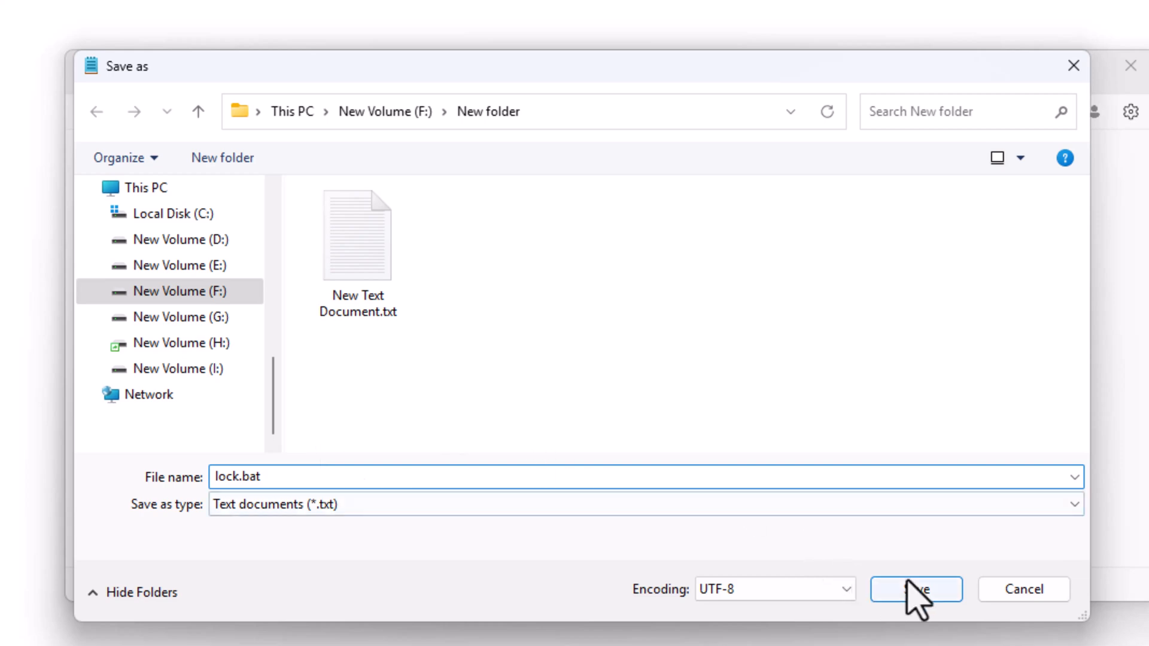
pyautogui.click(915, 588)
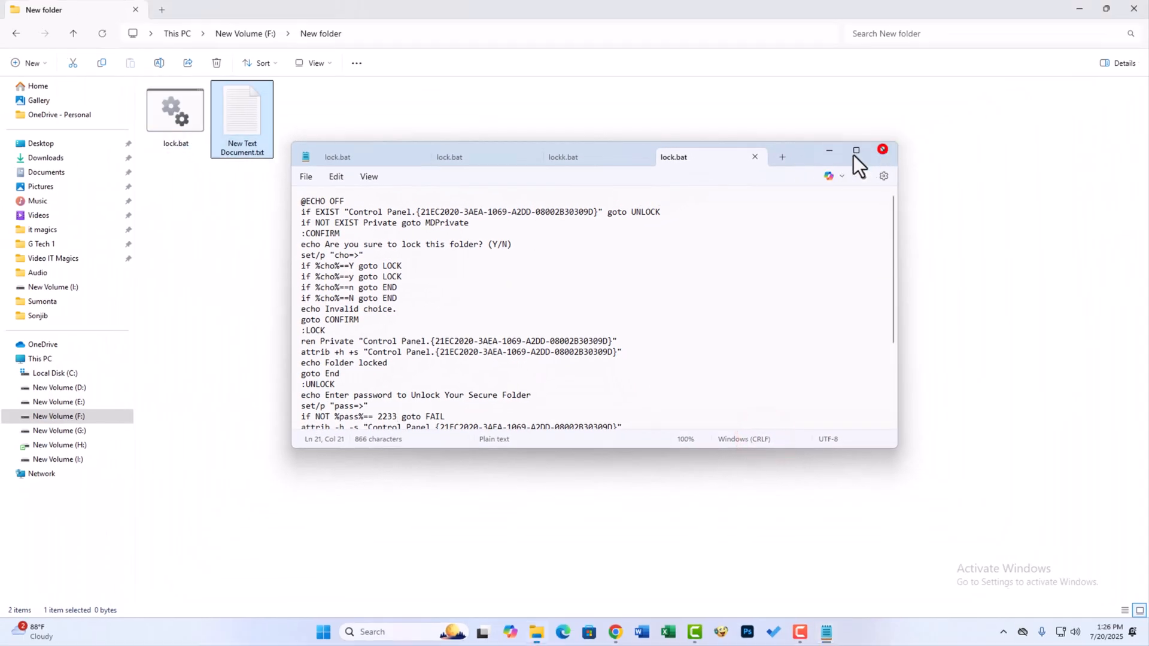
pyautogui.click(882, 150)
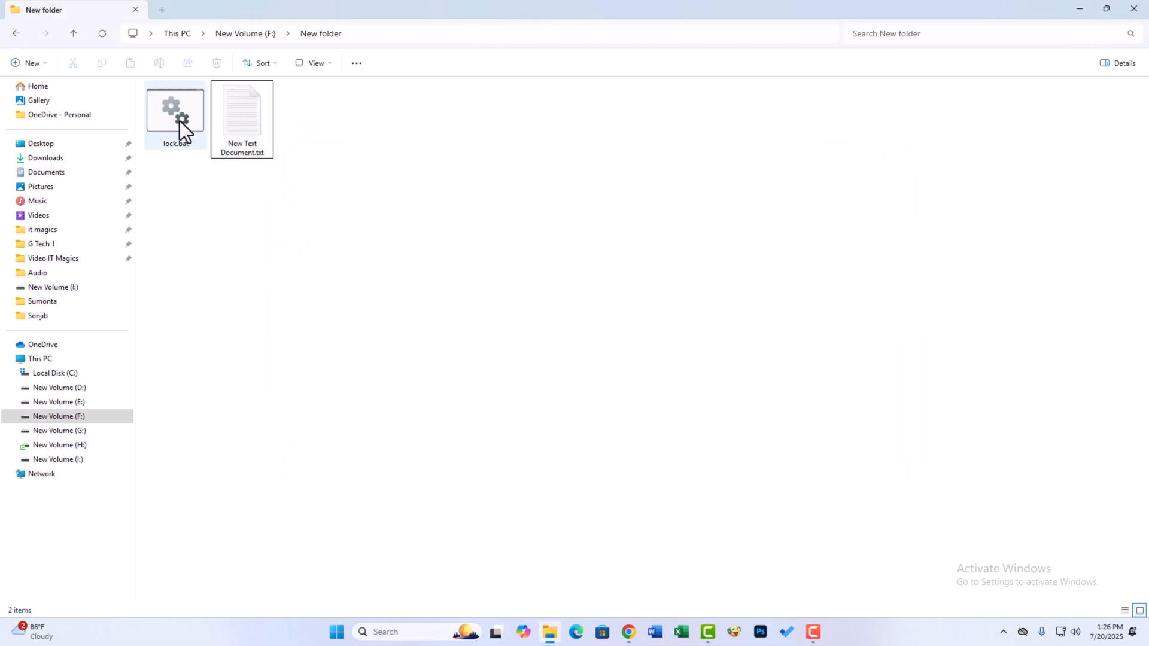
pyautogui.doubleClick(175, 111)
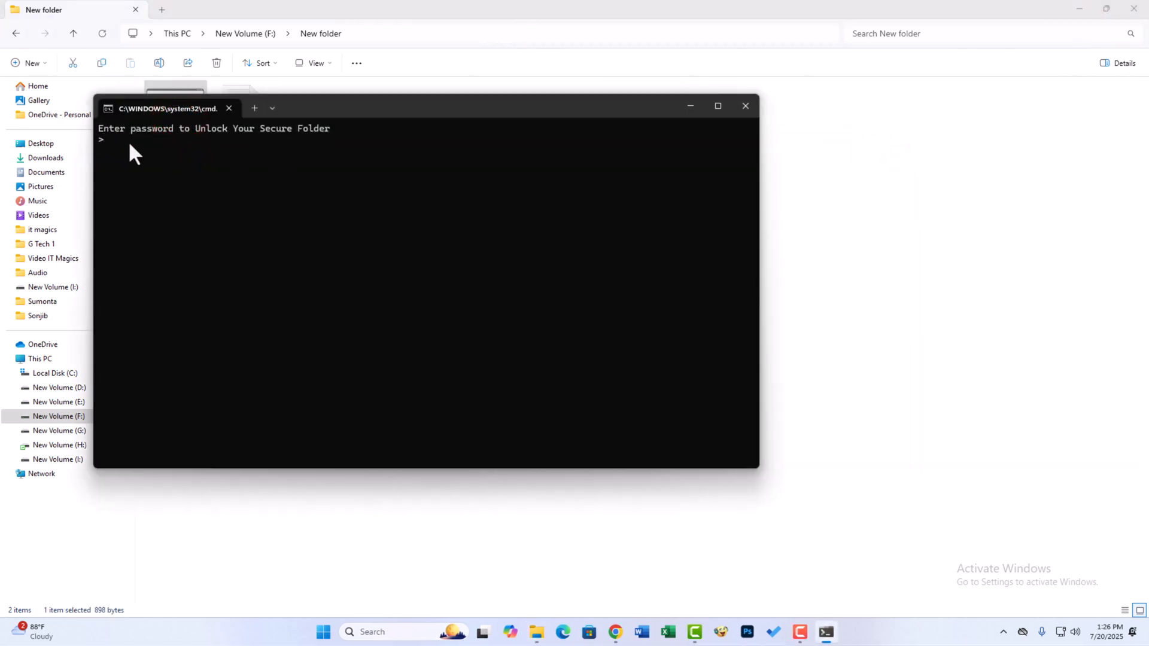
pyautogui.moveTo(267, 169)
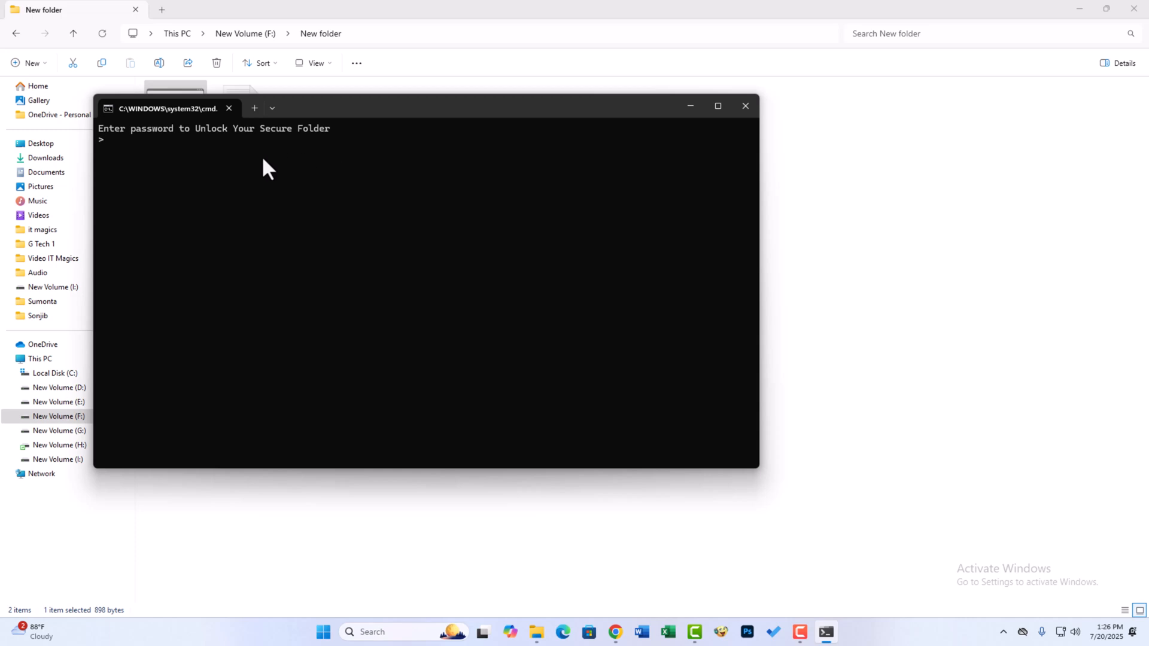
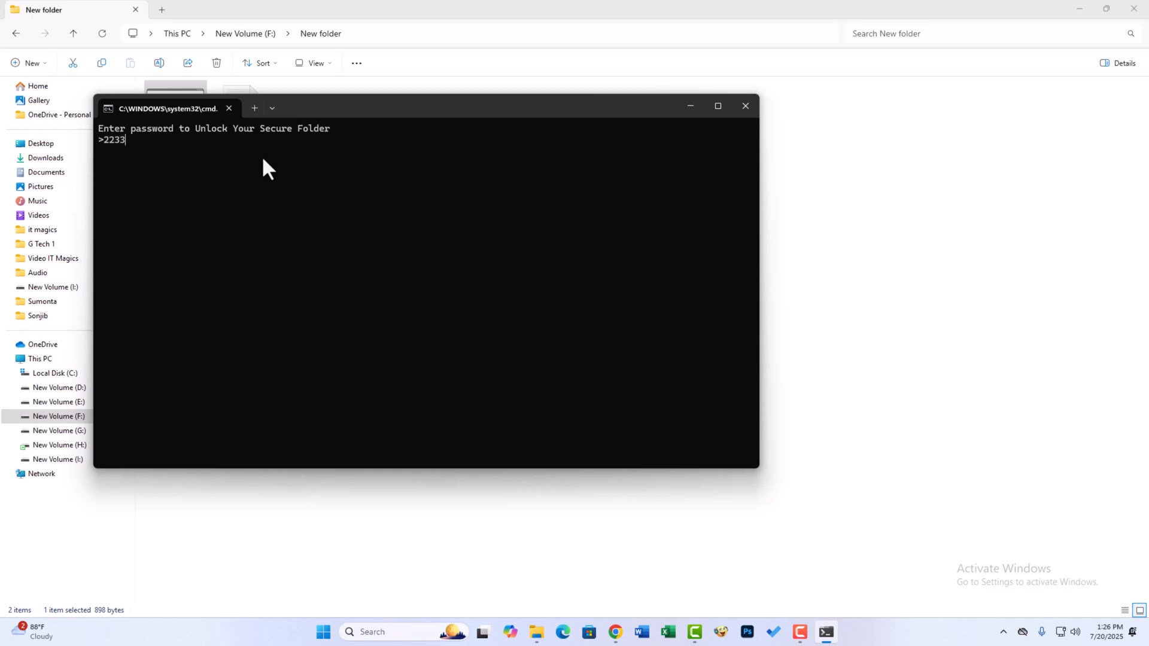
pyautogui.press('enter')
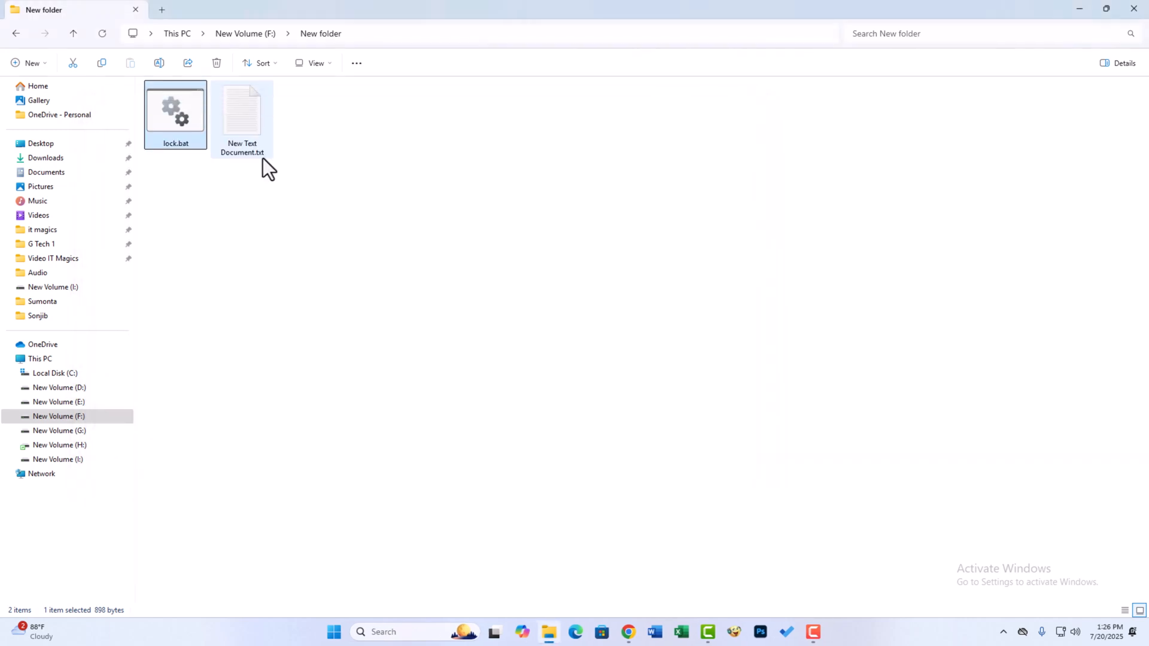